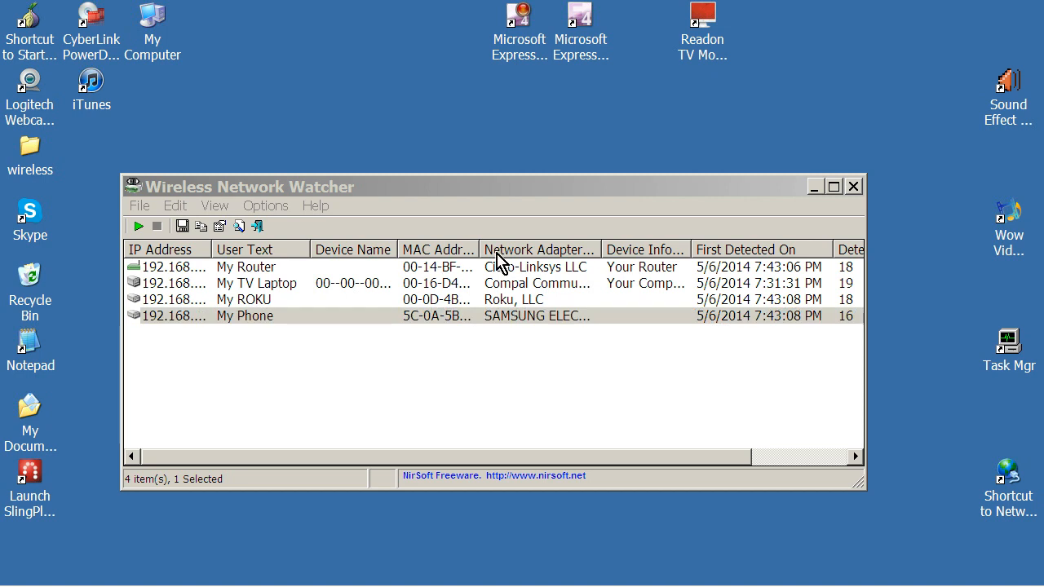
mouse_move(394, 197)
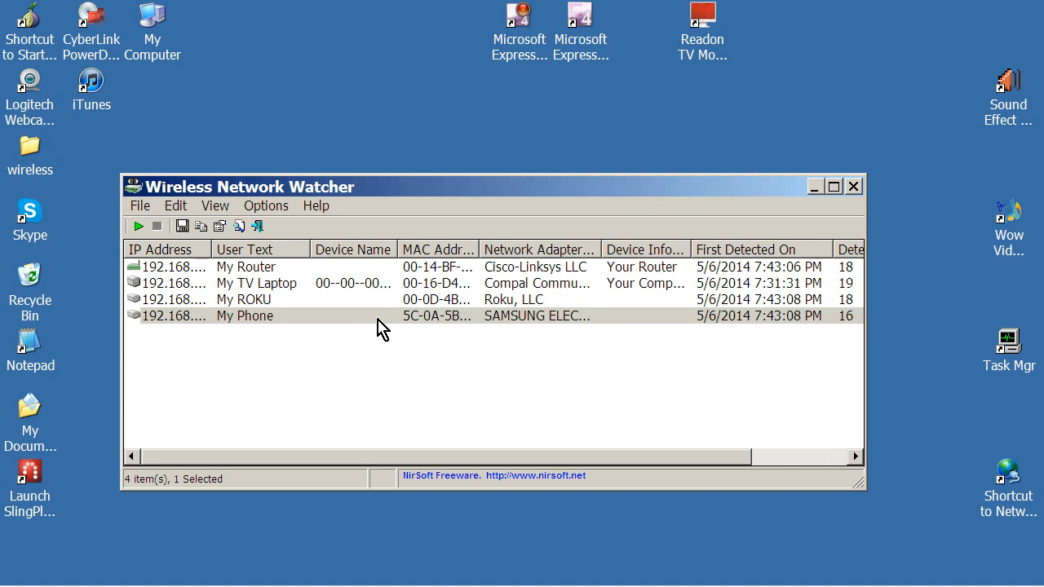
mouse_move(450, 300)
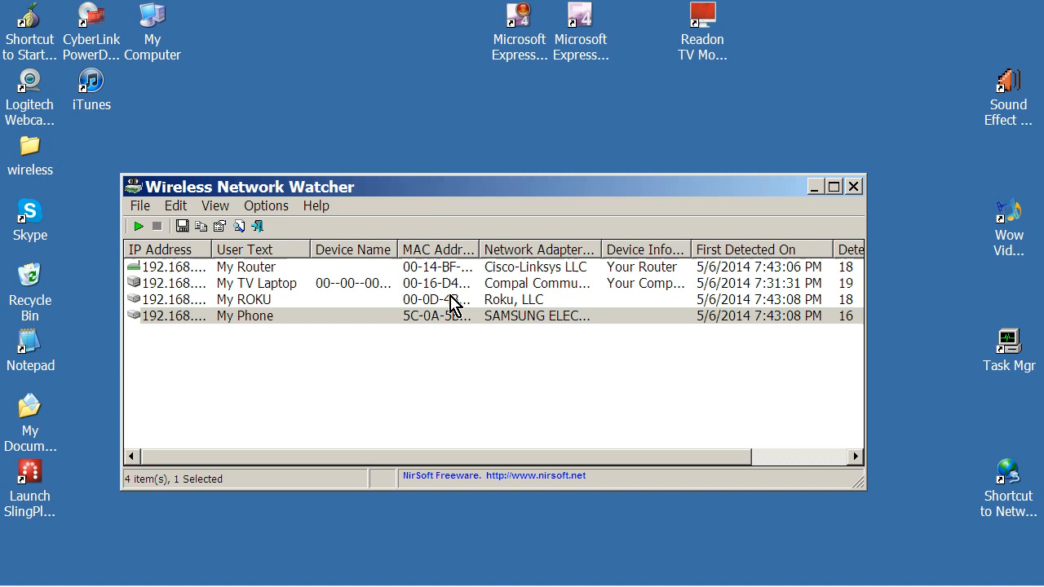
mouse_move(407, 341)
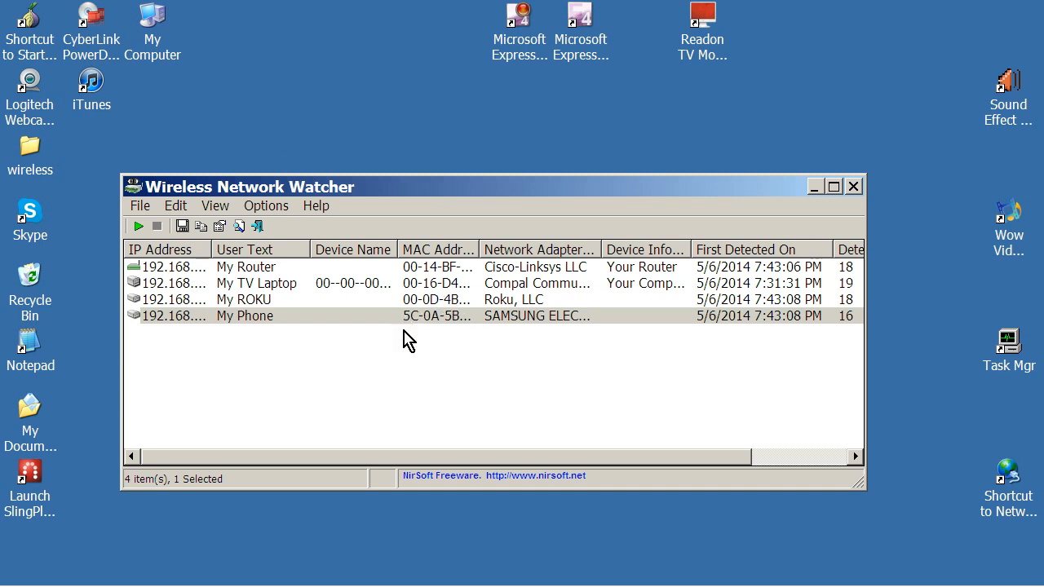
mouse_move(248, 302)
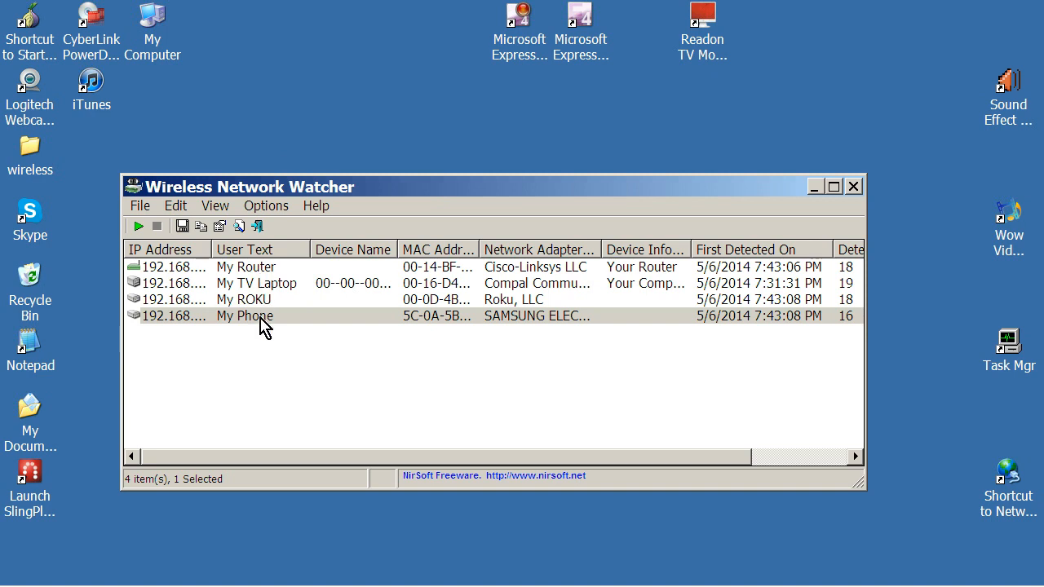
mouse_move(256, 342)
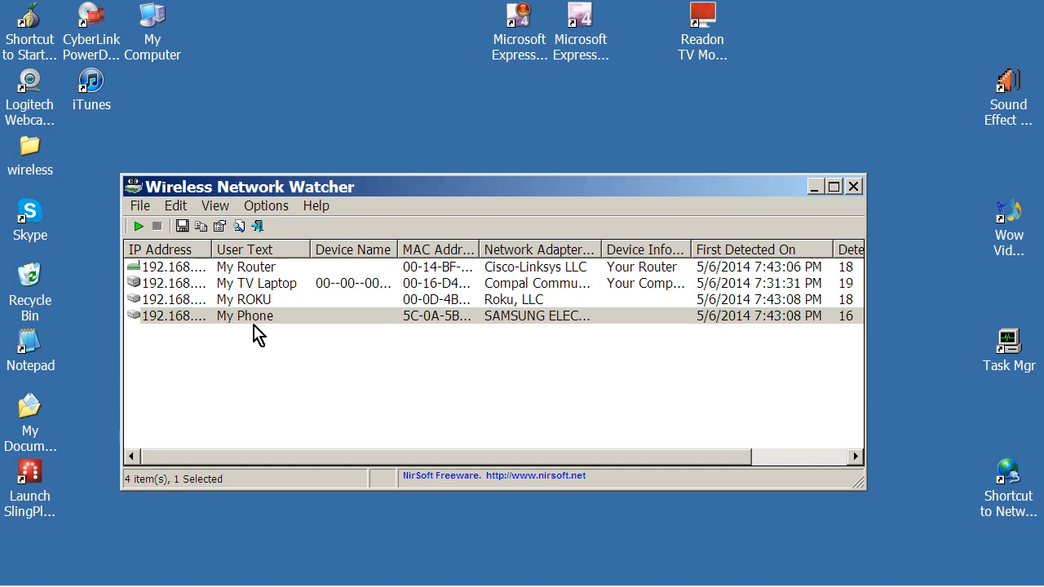
mouse_move(271, 326)
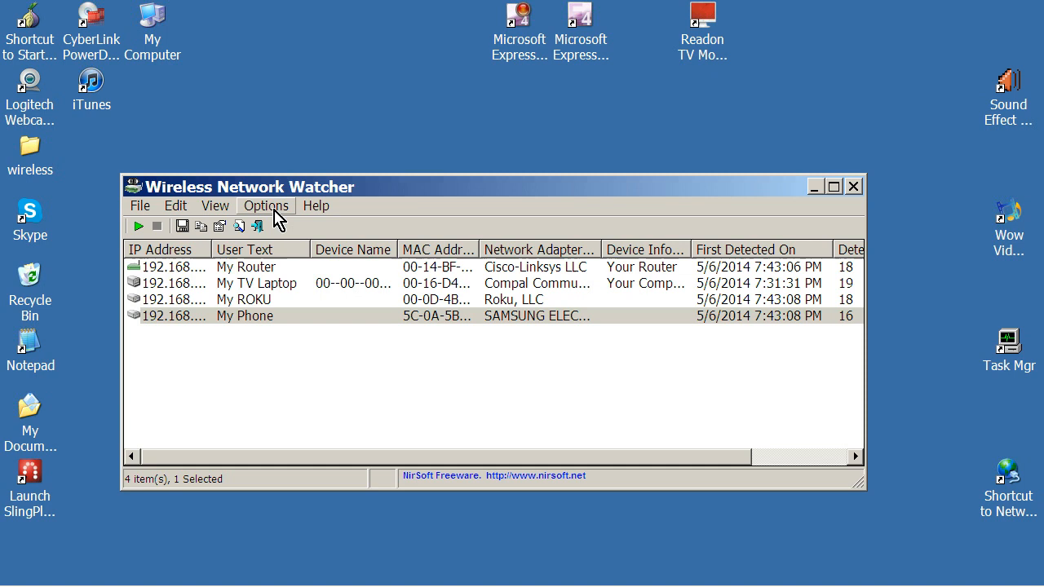
Select the My Router entry in the Wireless Network Watcher device list
click(266, 205)
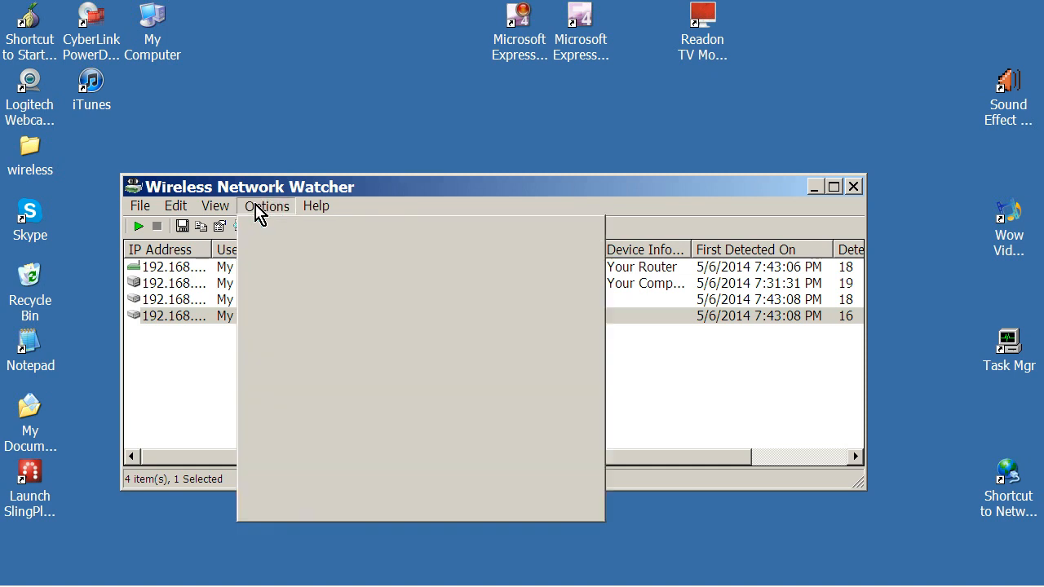
click(268, 205)
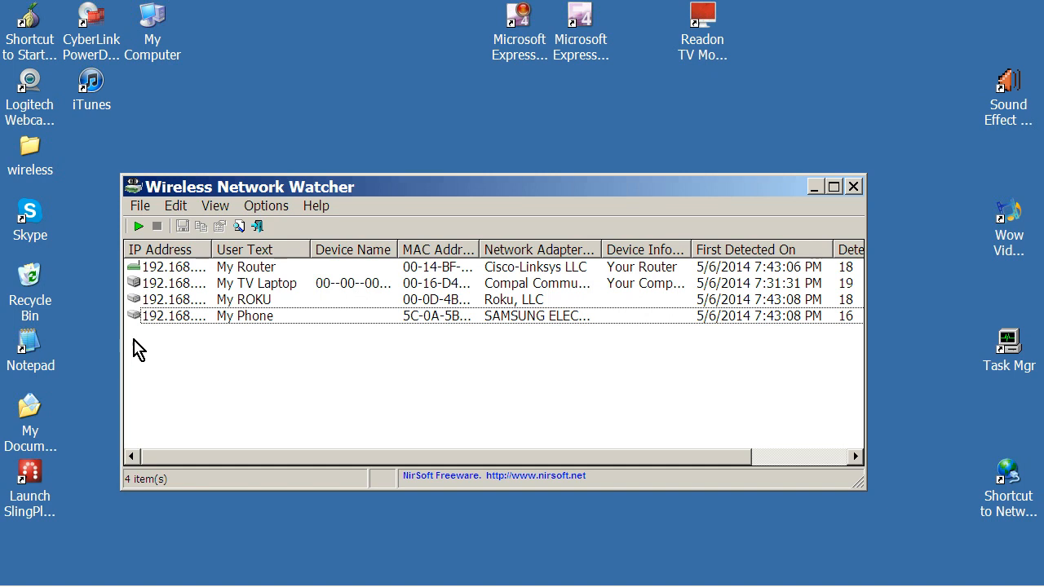
mouse_move(147, 349)
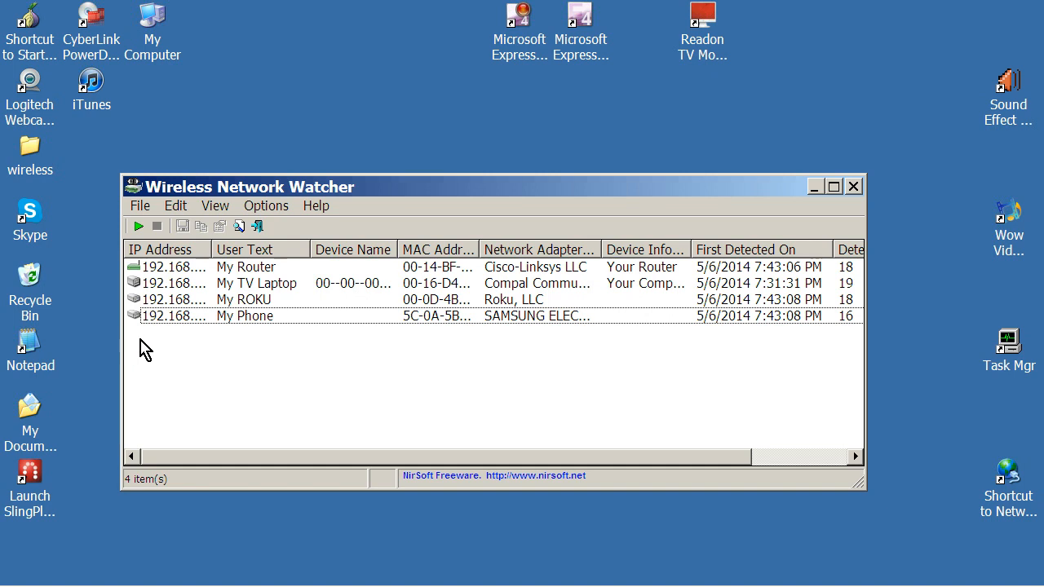
mouse_move(192, 341)
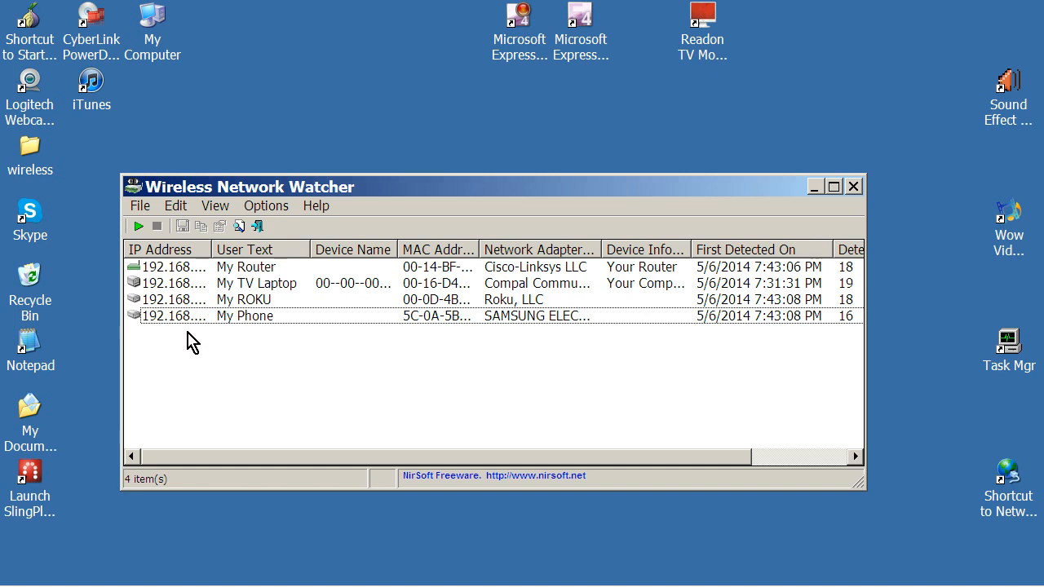
mouse_move(189, 323)
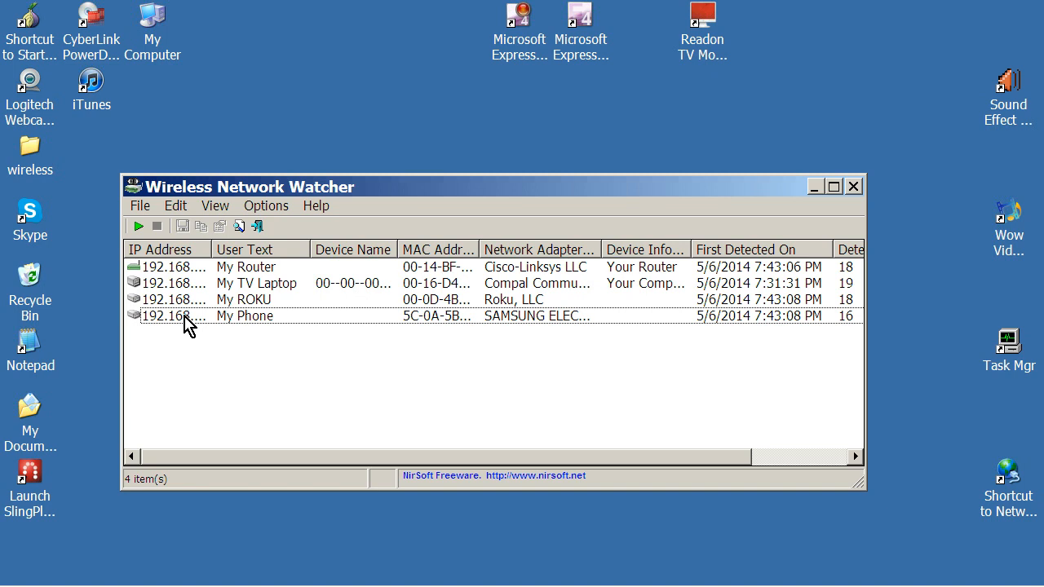
mouse_move(408, 323)
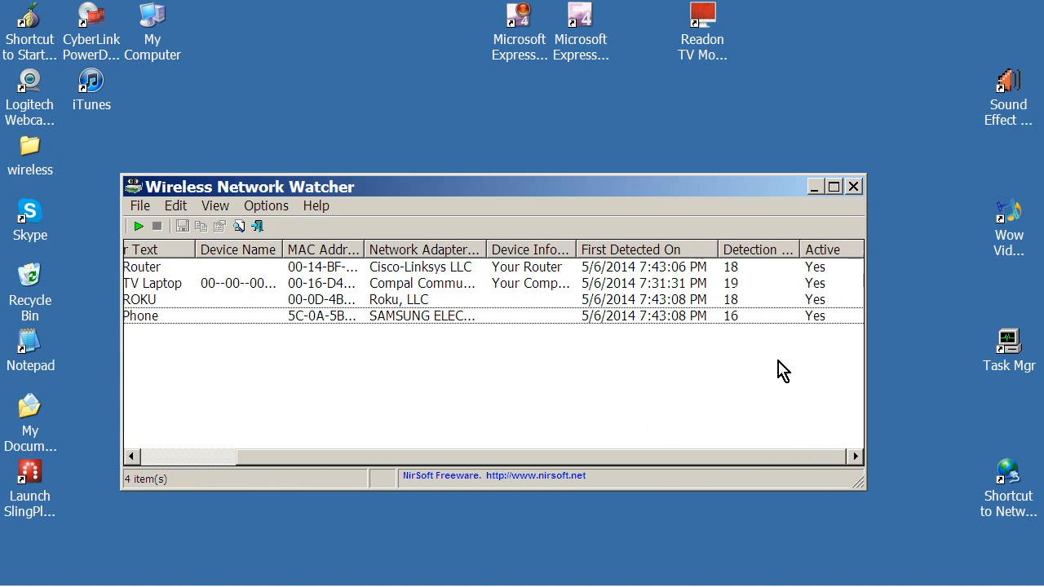
mouse_move(724, 440)
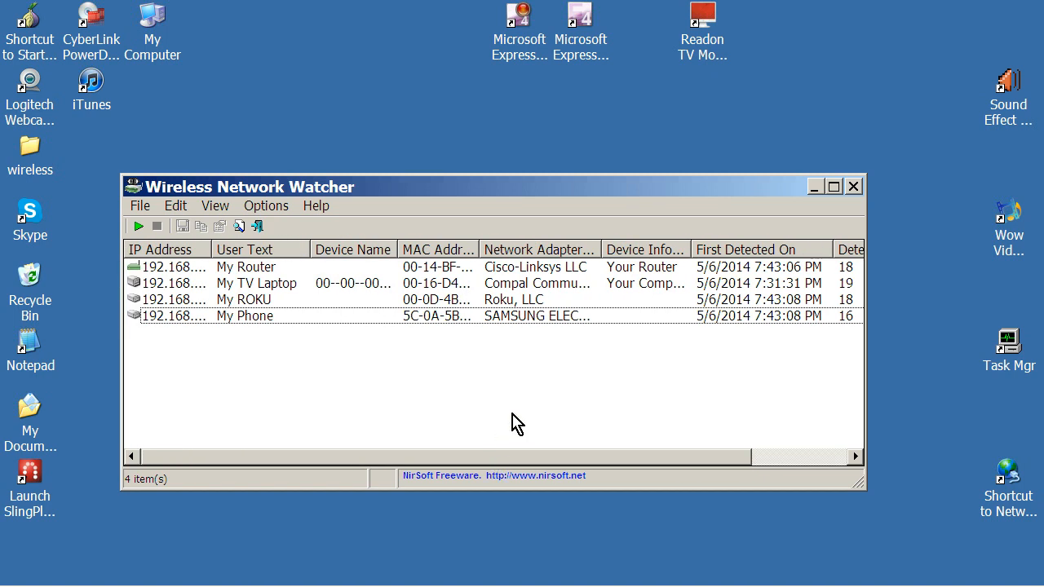
mouse_move(526, 381)
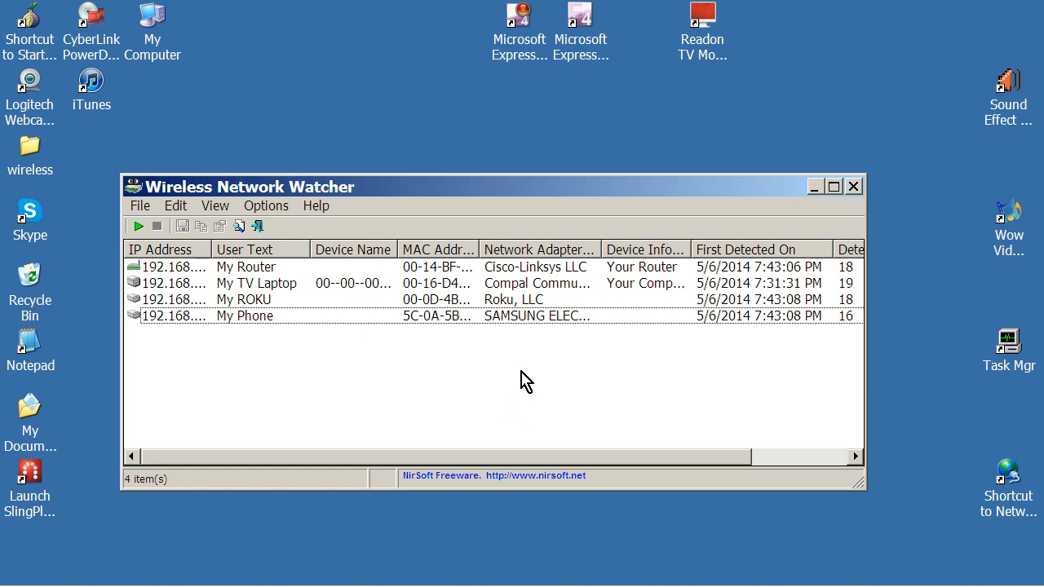
mouse_move(457, 379)
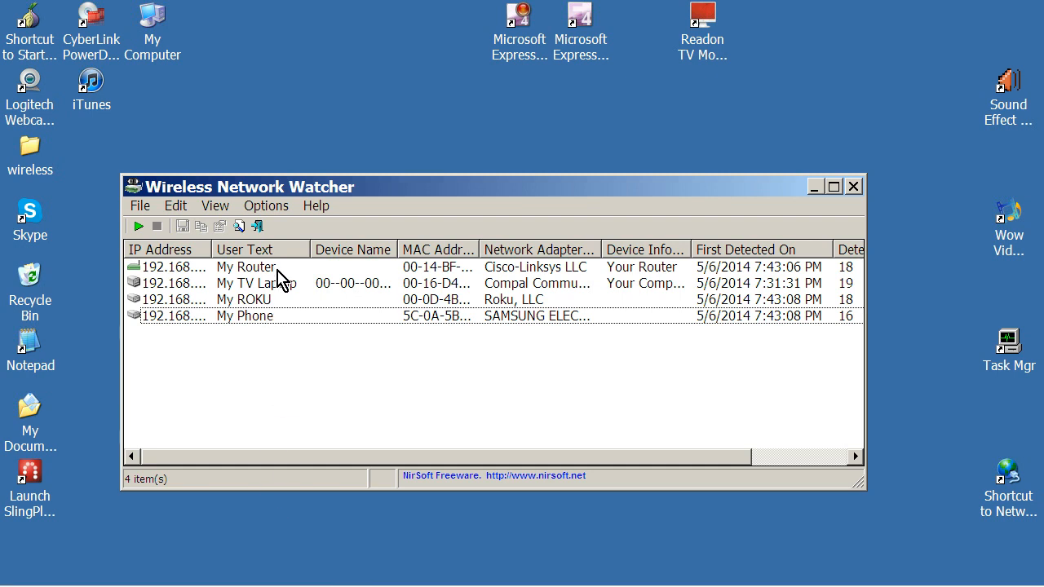
click(245, 268)
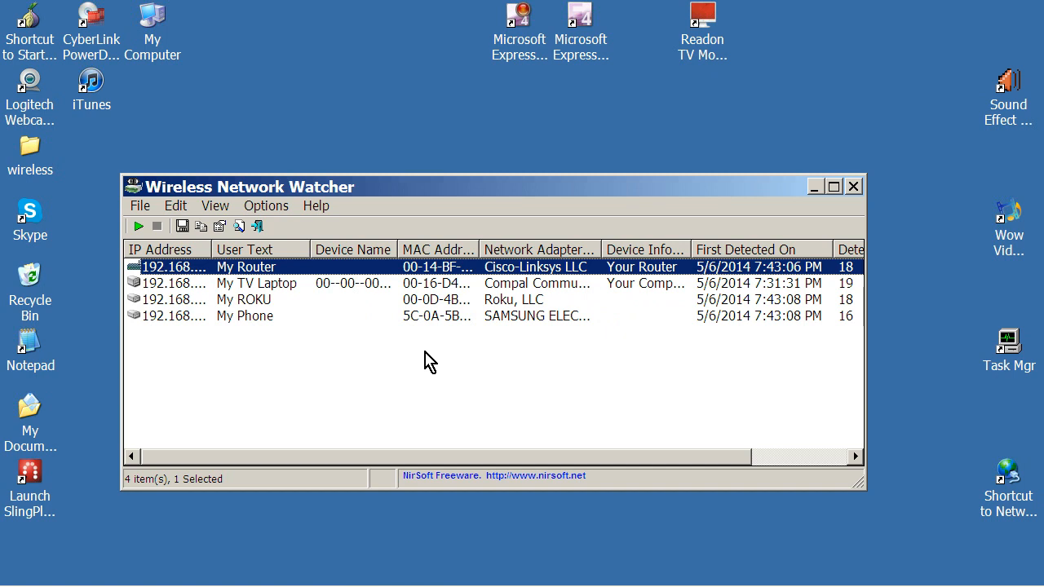
mouse_move(375, 424)
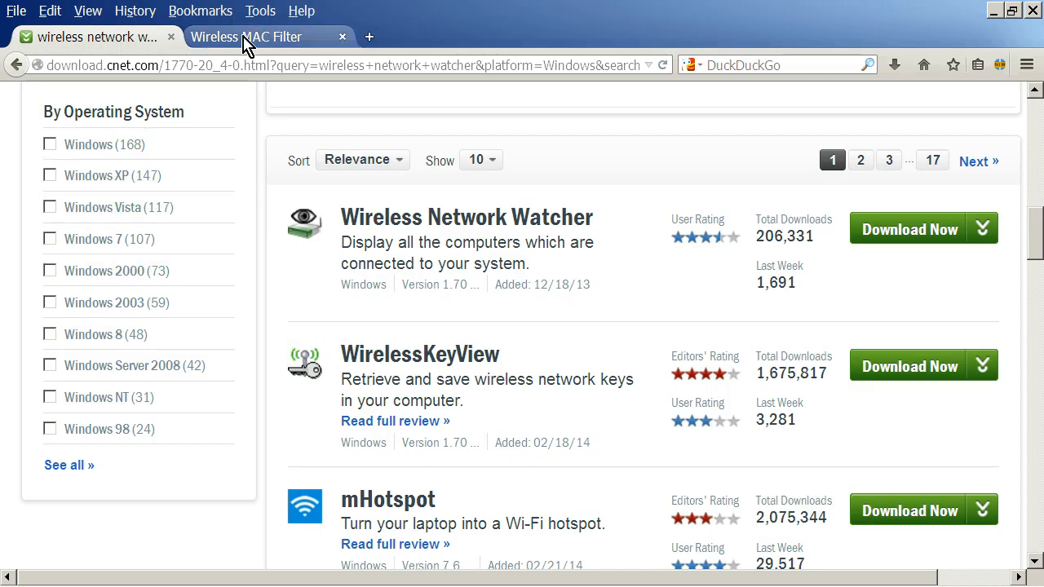
Switch to the router admin's Wireless MAC Filter page in Firefox
click(248, 36)
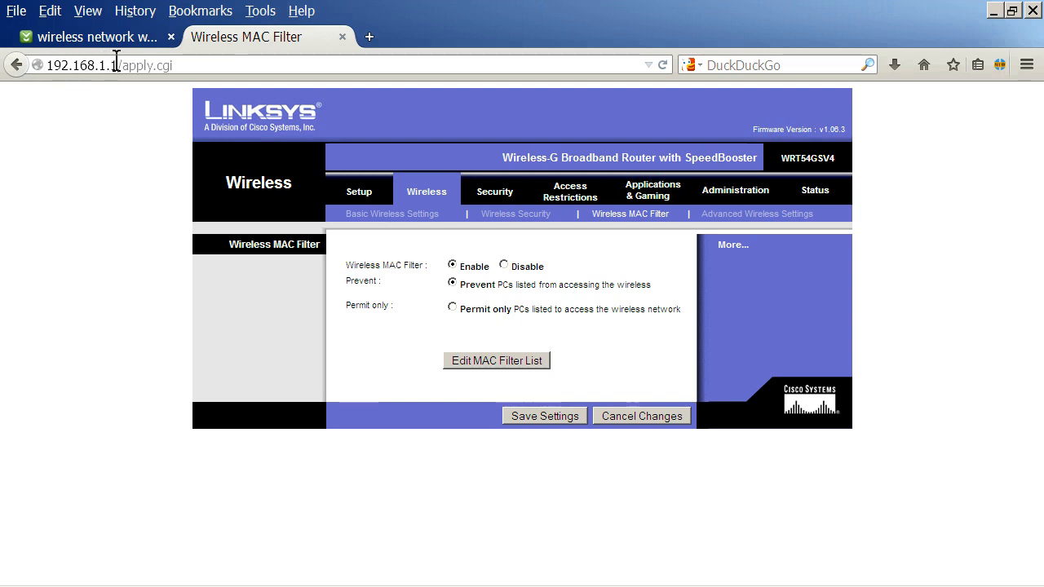
mouse_move(67, 85)
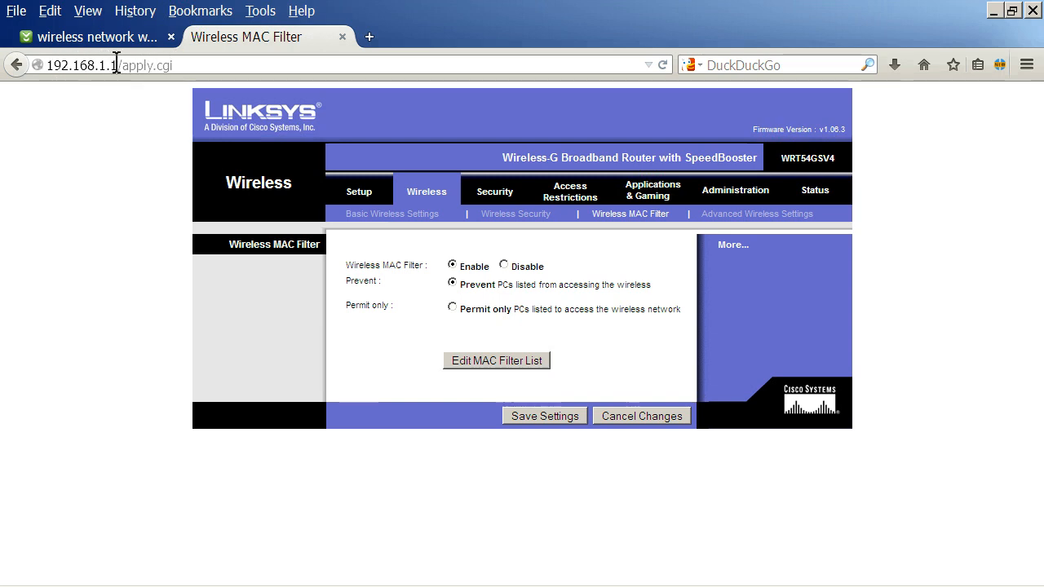
mouse_move(181, 111)
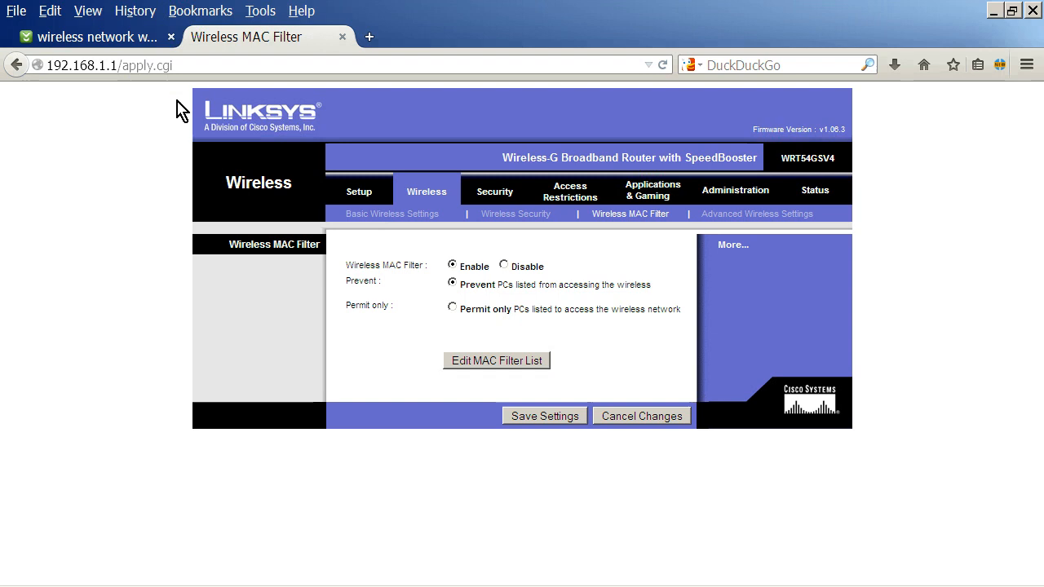
mouse_move(171, 135)
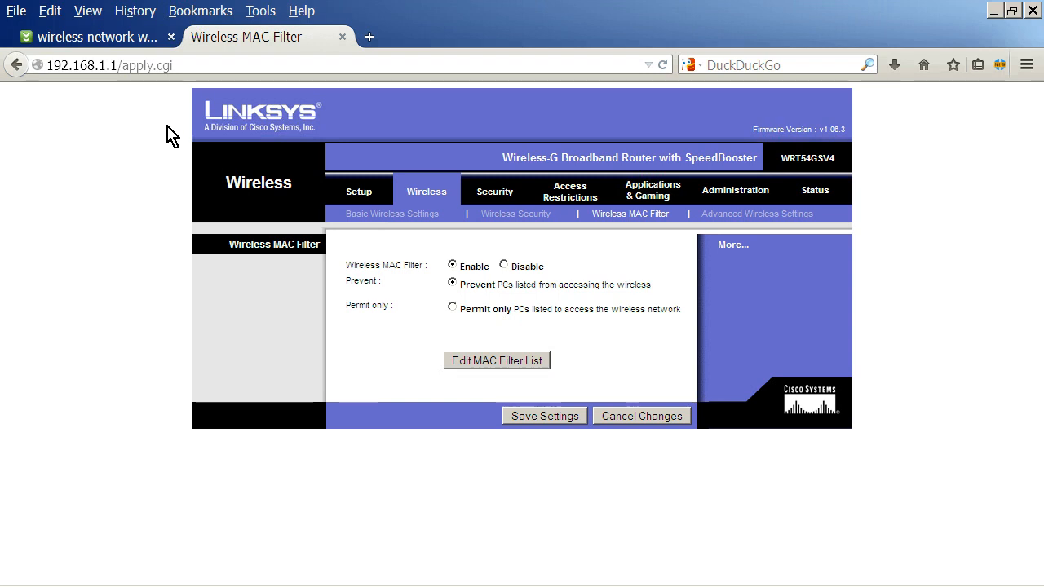
mouse_move(182, 111)
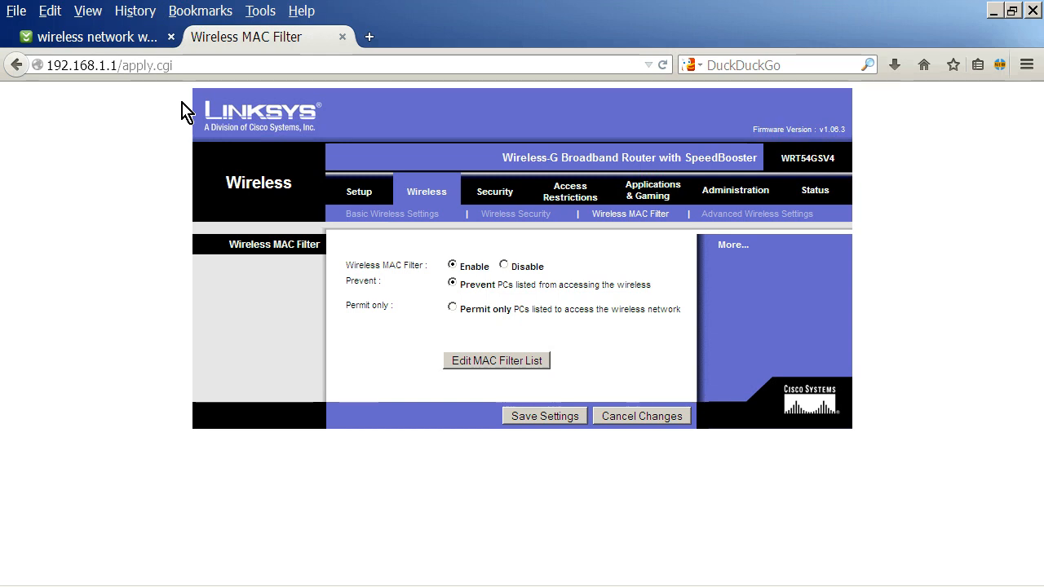
mouse_move(483, 202)
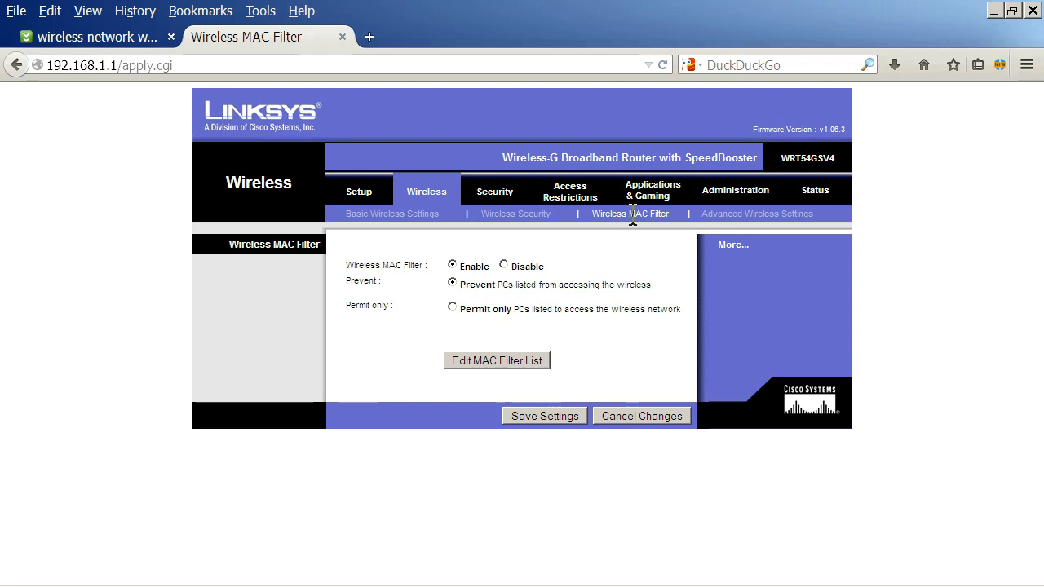
mouse_move(636, 219)
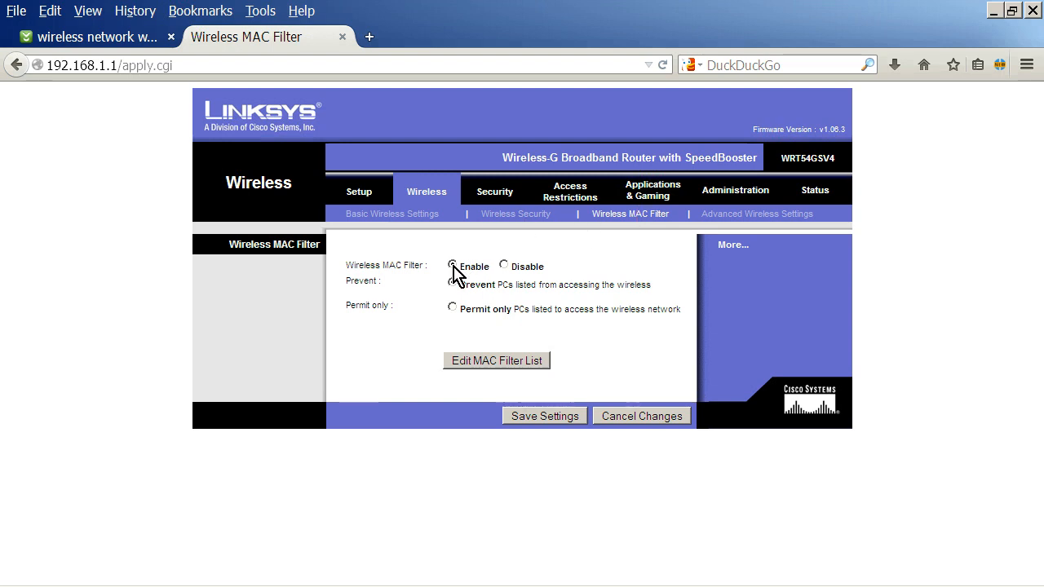
Enable the wireless MAC filter in Prevent mode and bring up the MAC filter list
click(453, 266)
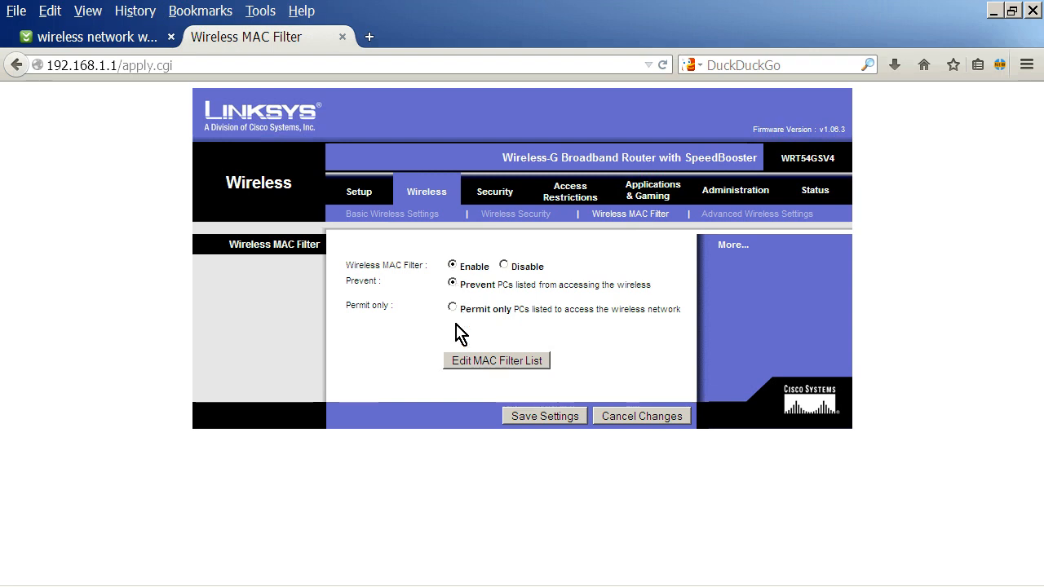
mouse_move(460, 334)
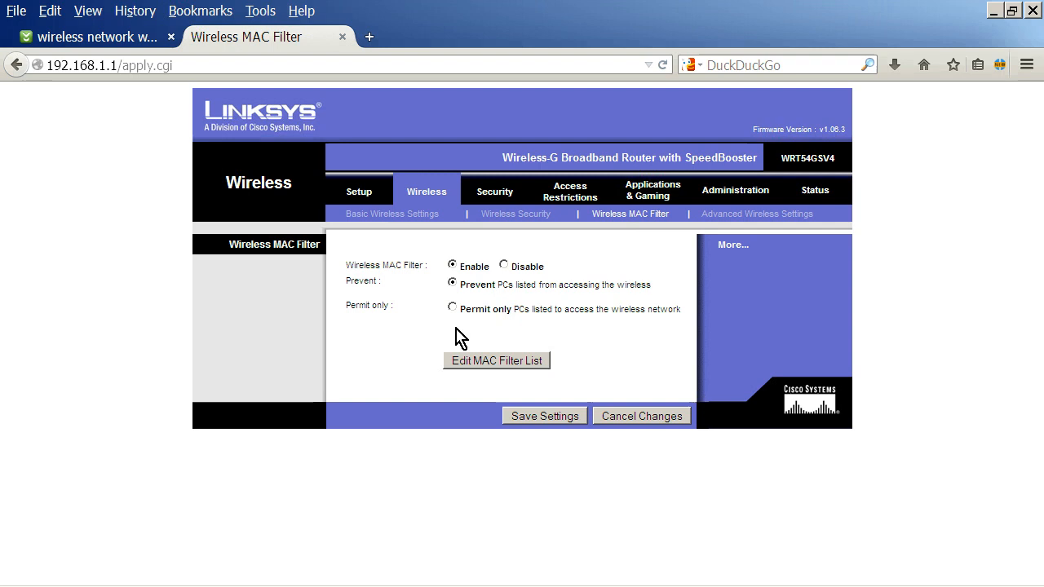
mouse_move(470, 333)
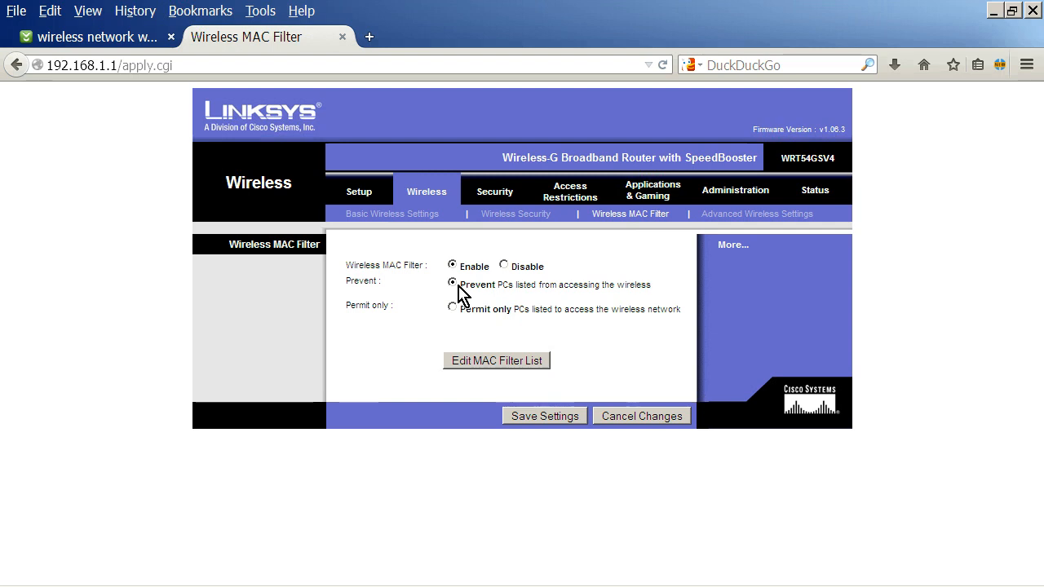
mouse_move(463, 284)
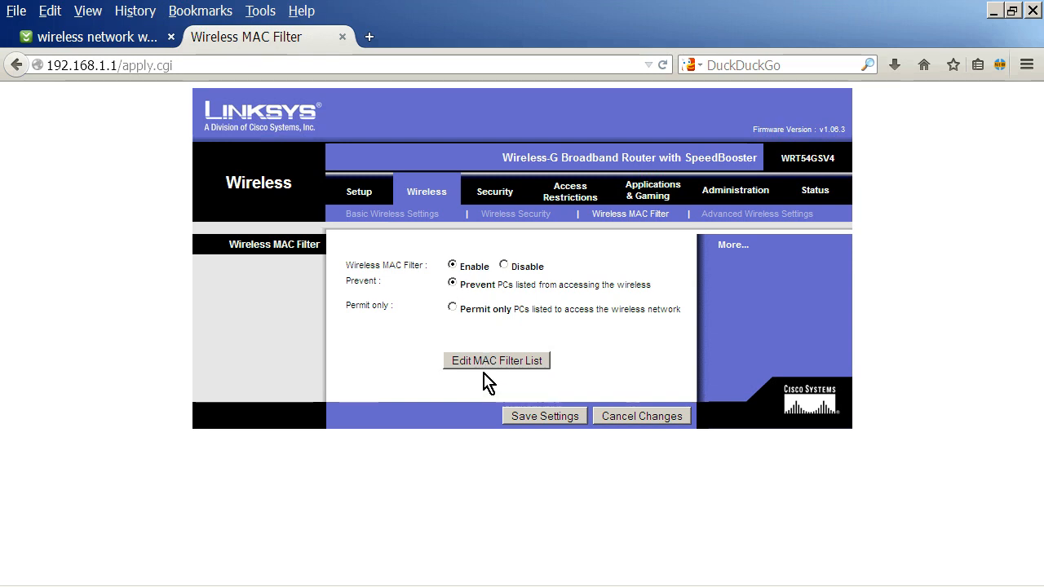
click(496, 361)
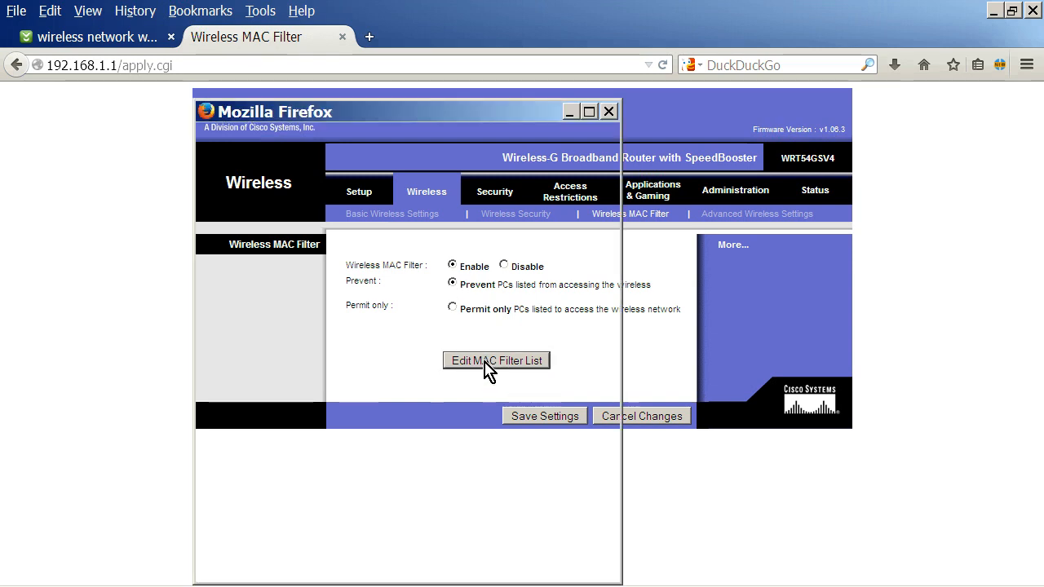
Compare the router's Wireless Client MAC List against the Wireless Network Watcher devices
click(496, 361)
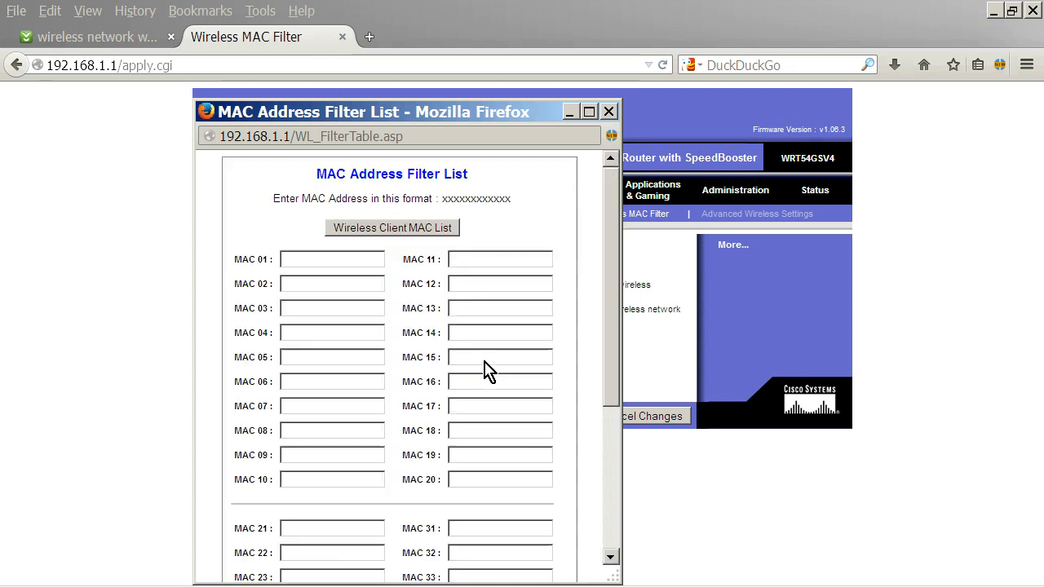
mouse_move(182, 141)
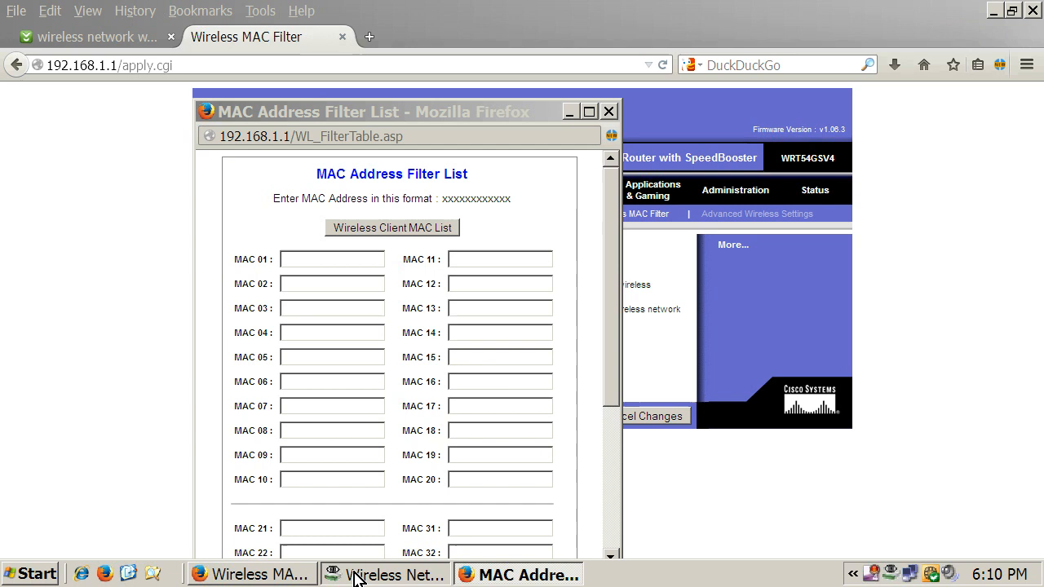
click(385, 574)
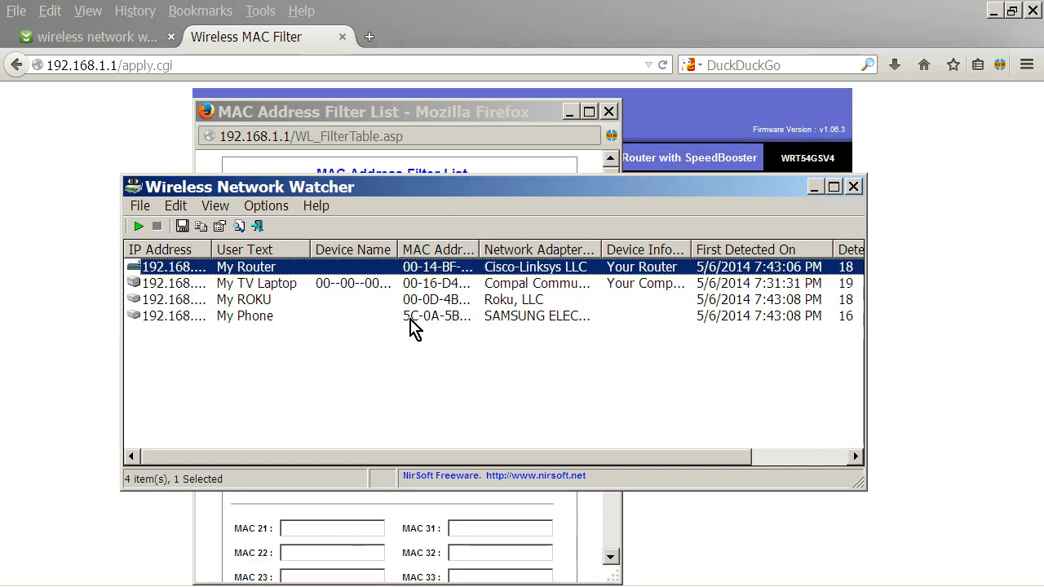
click(391, 111)
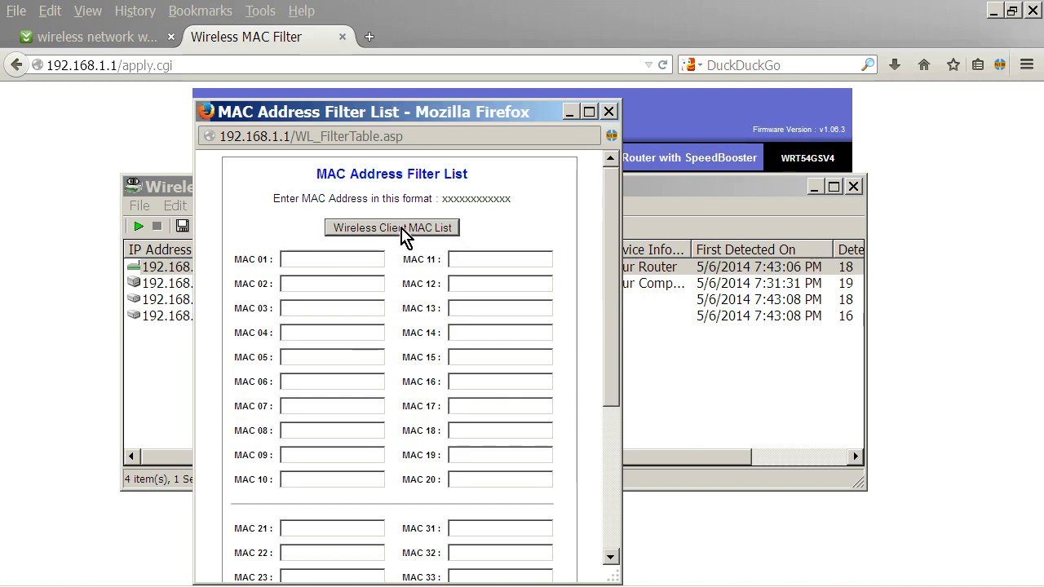
click(391, 228)
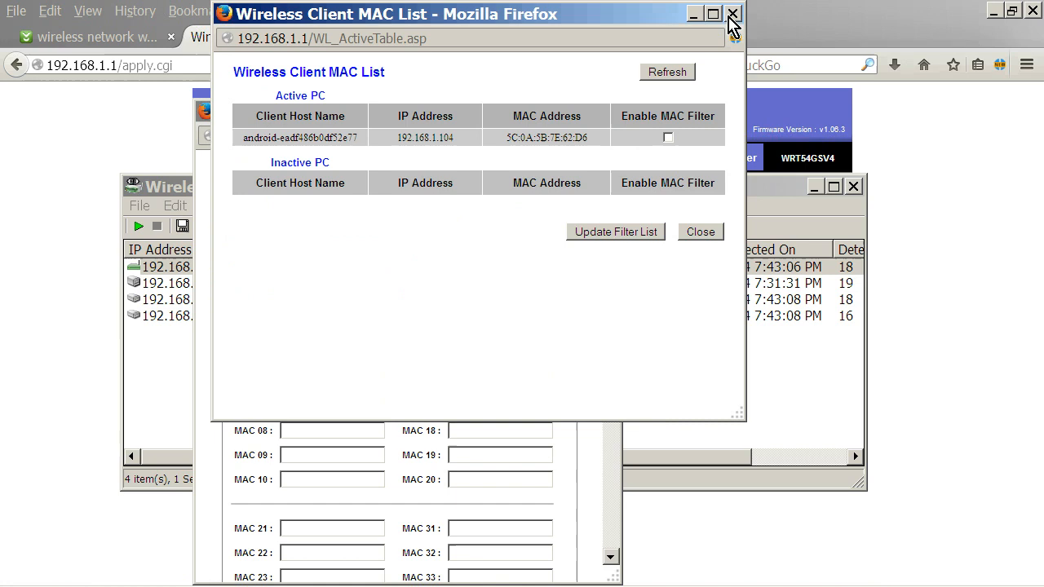
Close the client list and the MAC Address Filter List window without adding addresses
click(729, 14)
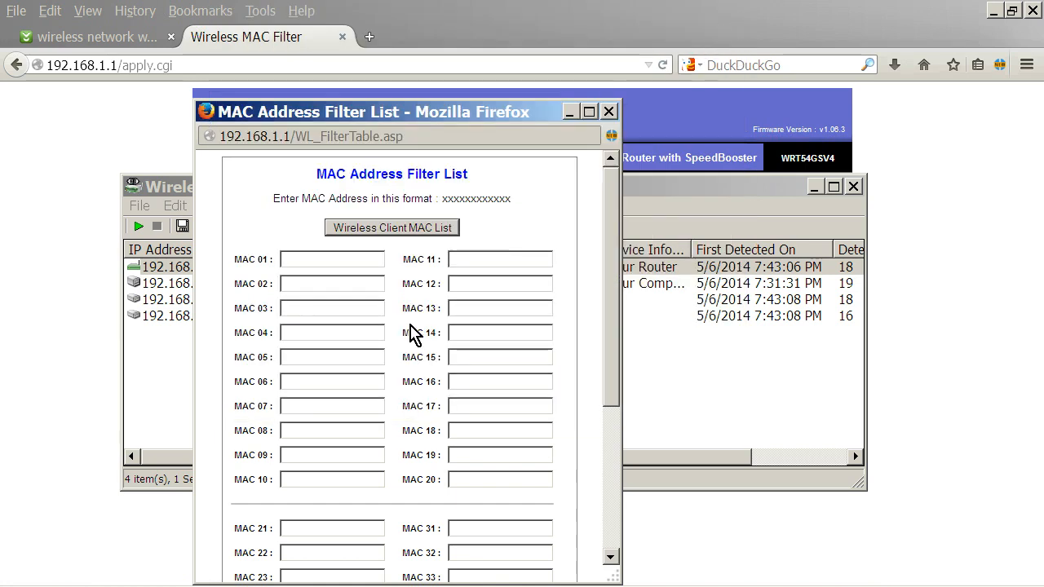
scroll(down, 3)
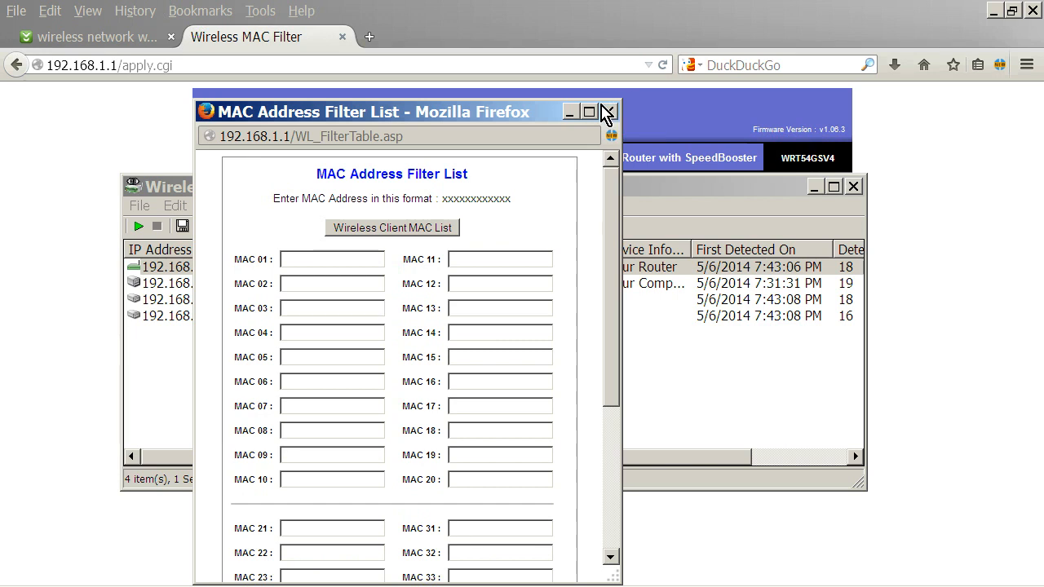
click(606, 110)
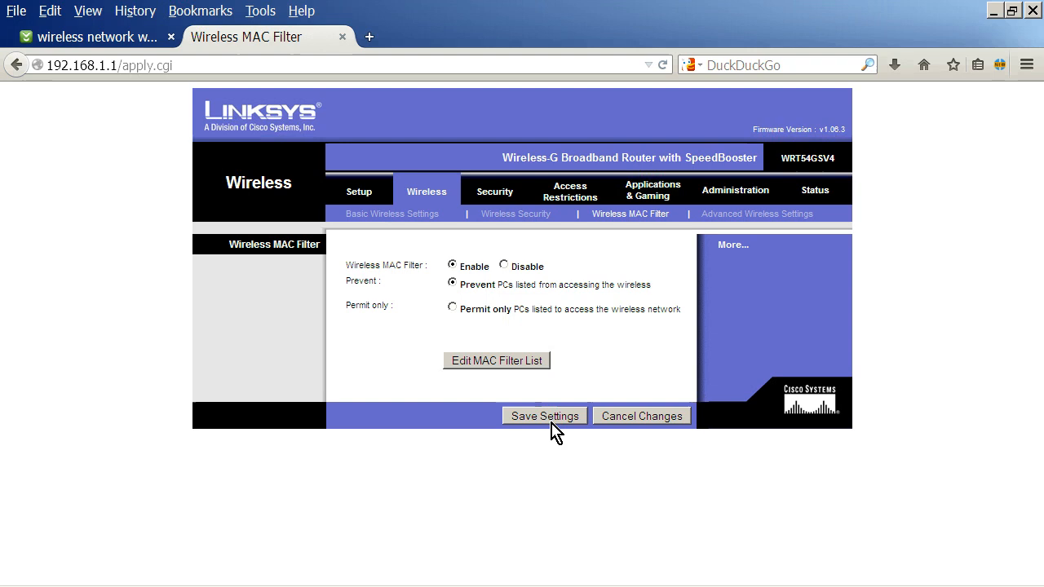
mouse_move(590, 580)
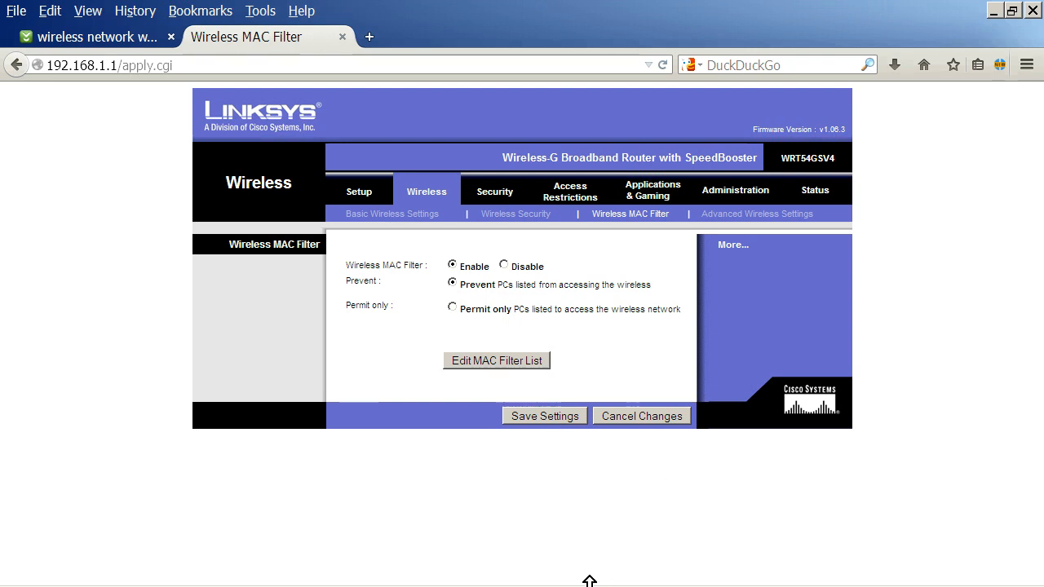
Save the Wireless MAC Filter settings with Enable and Prevent set
click(404, 572)
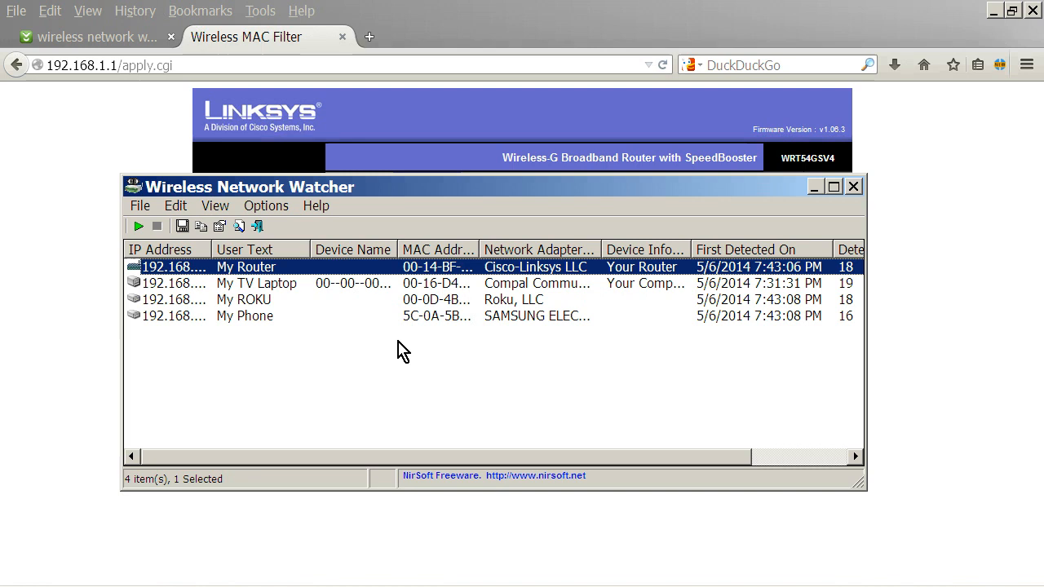
mouse_move(427, 270)
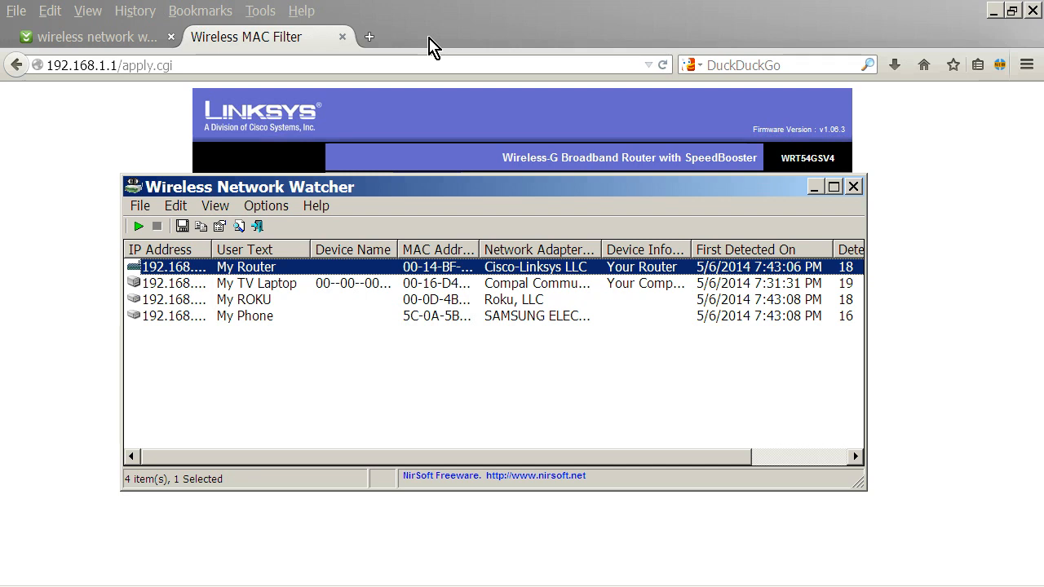
mouse_move(395, 51)
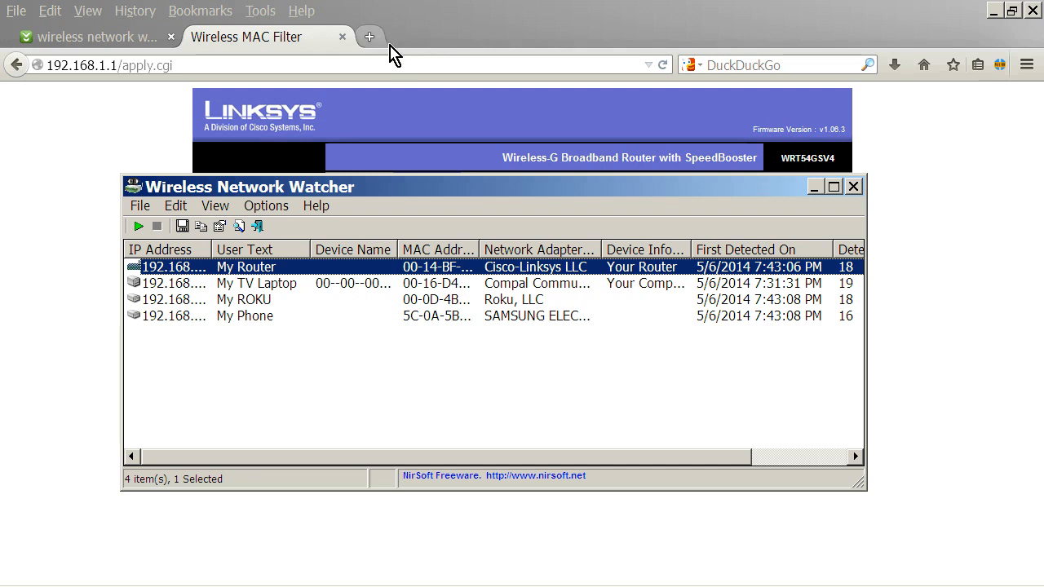
mouse_move(404, 62)
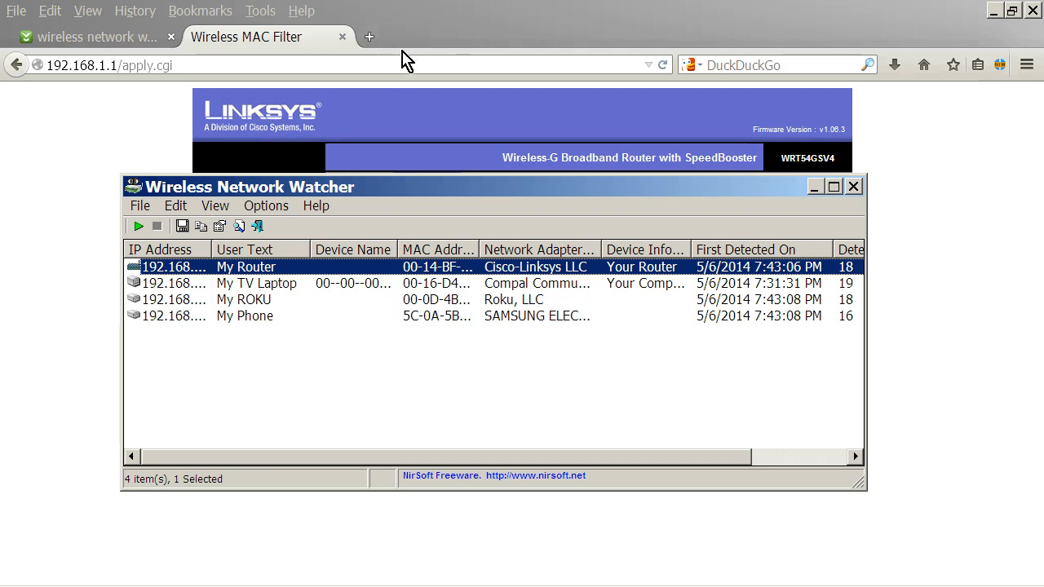